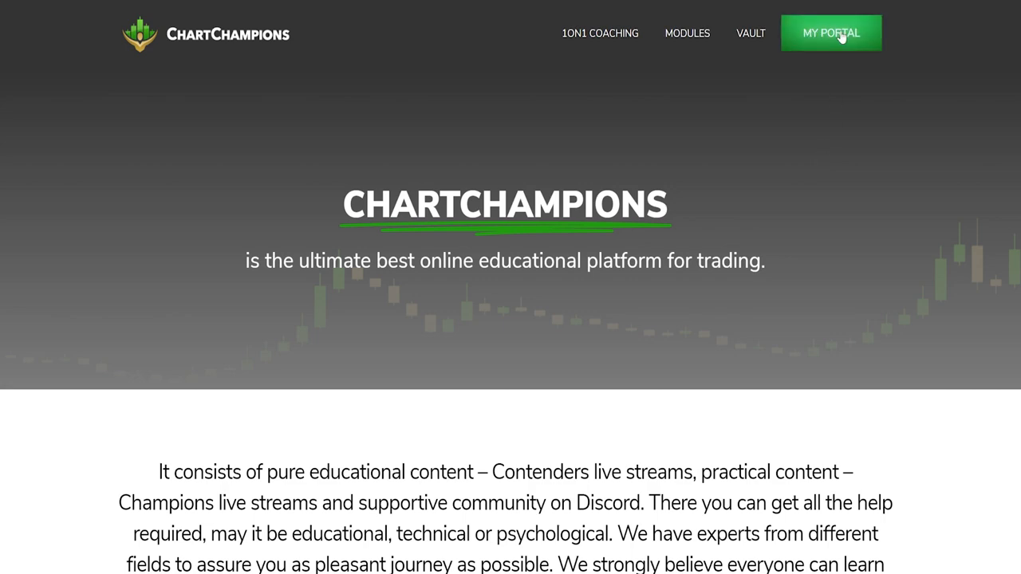
# - Enter My Portal and browse the Contenders Videos live stream recordings list
pyautogui.click(829, 32)
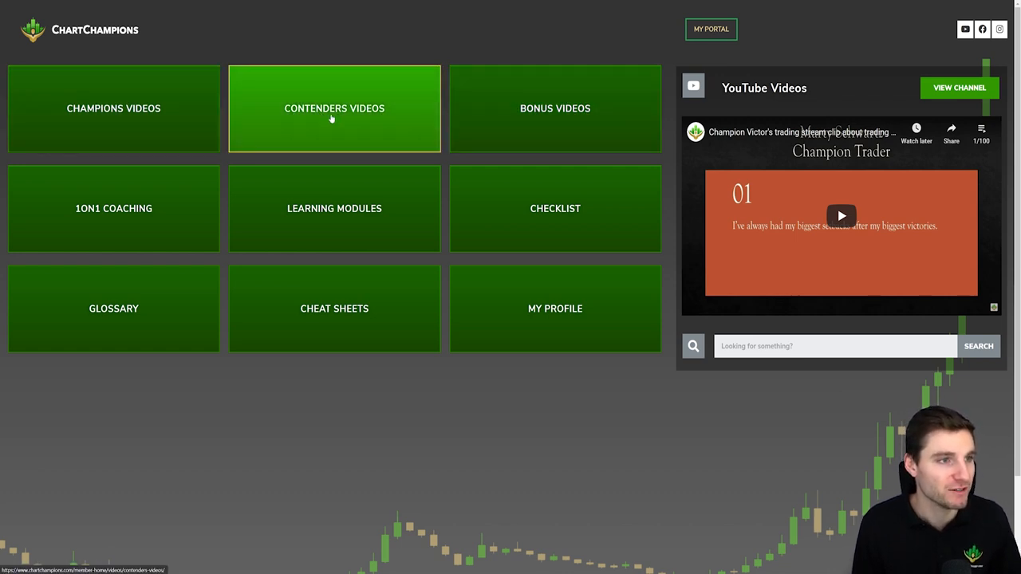
pyautogui.click(335, 109)
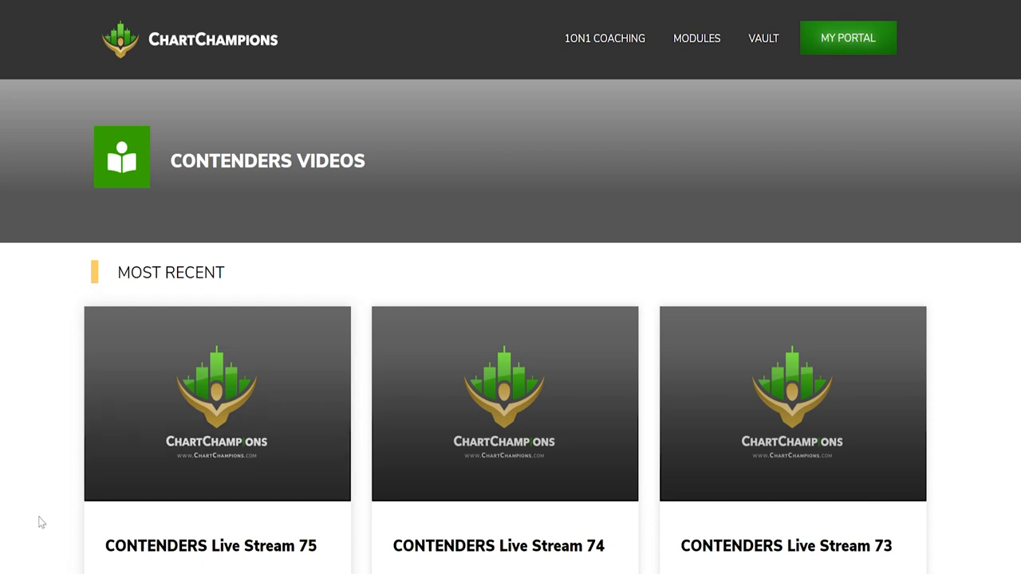
pyautogui.scroll(-3)
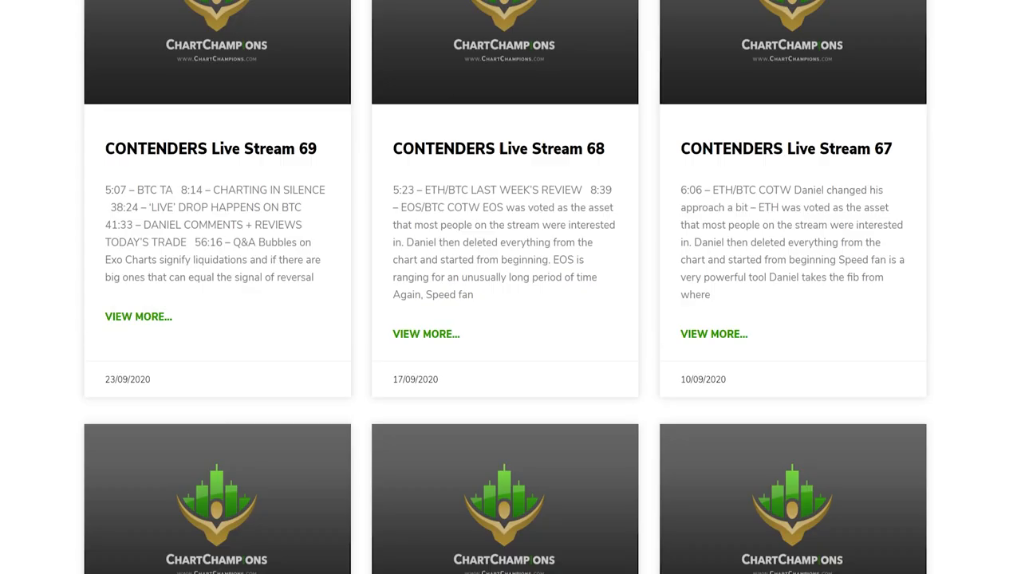
pyautogui.scroll(3)
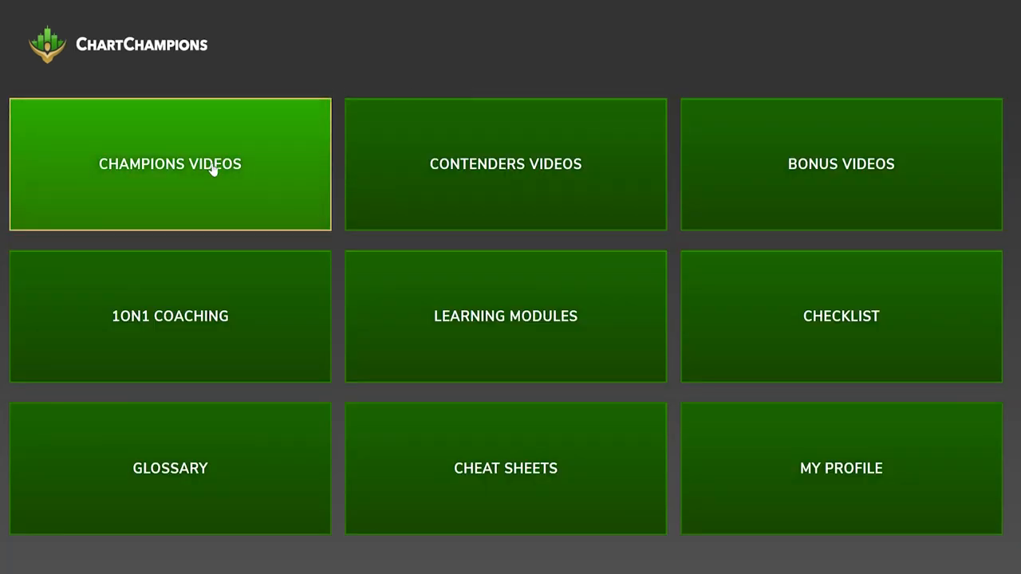
# - Visit Champions Videos, then view the Learning Modules page with Beginners, Patterns and Fibonacci modules
pyautogui.click(169, 163)
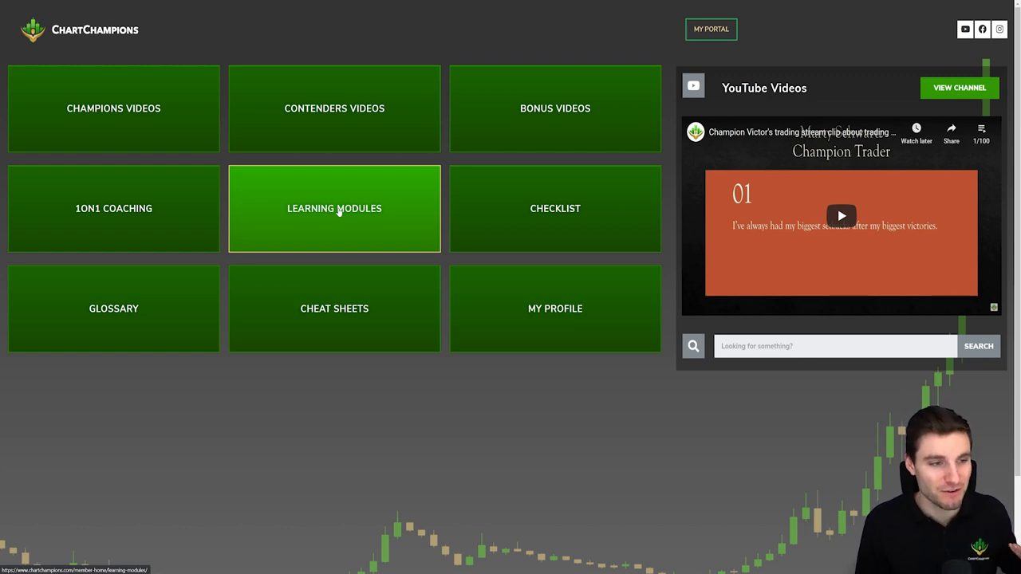
pyautogui.moveTo(335, 208)
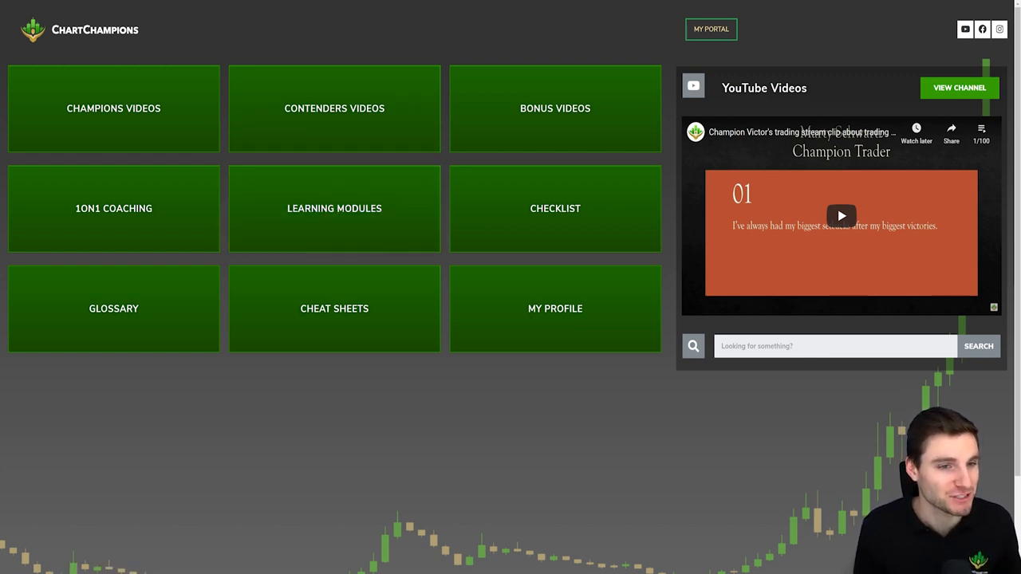
pyautogui.click(335, 207)
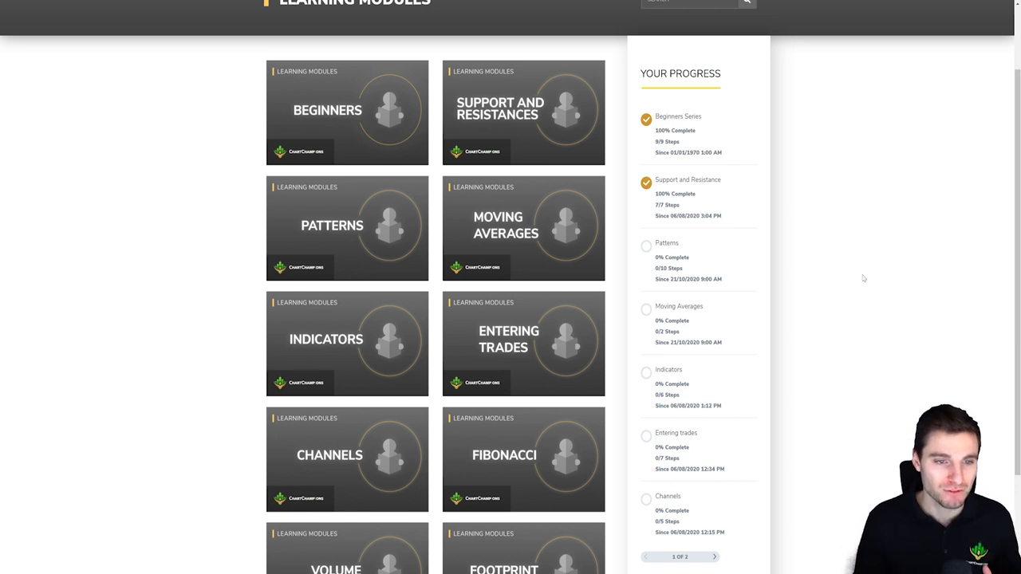
pyautogui.scroll(-3)
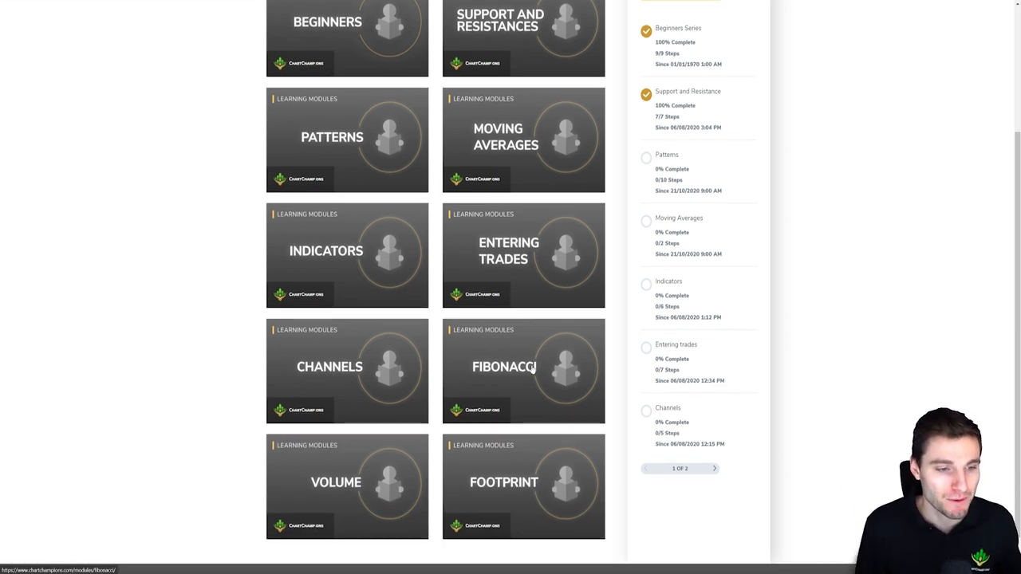
pyautogui.click(524, 370)
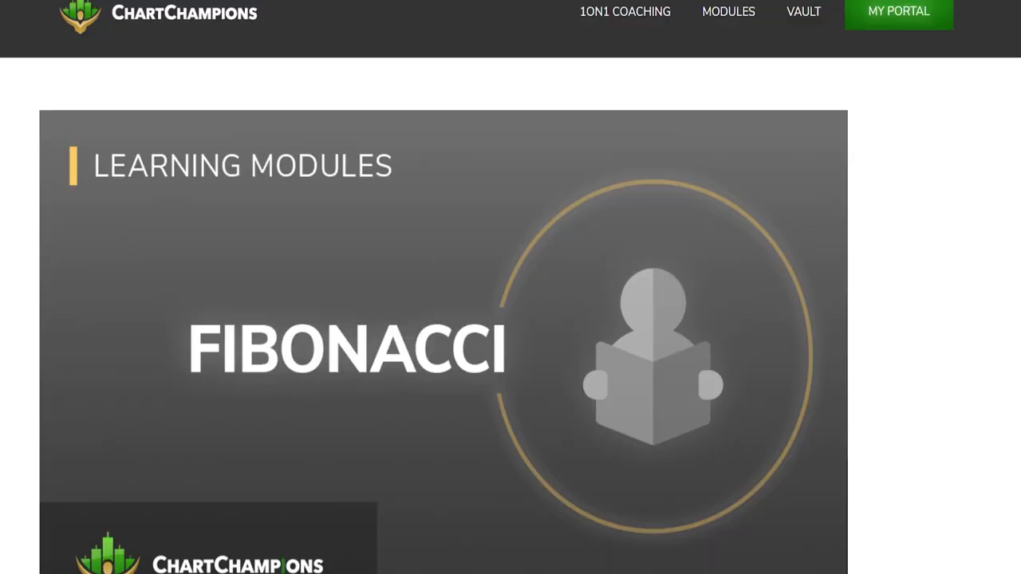
pyautogui.scroll(-3)
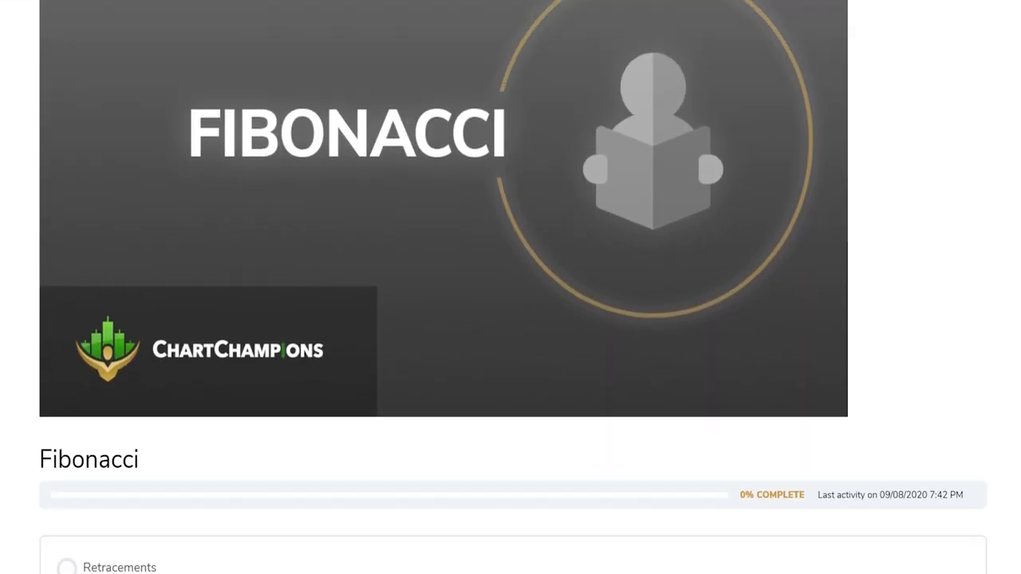
pyautogui.scroll(-3)
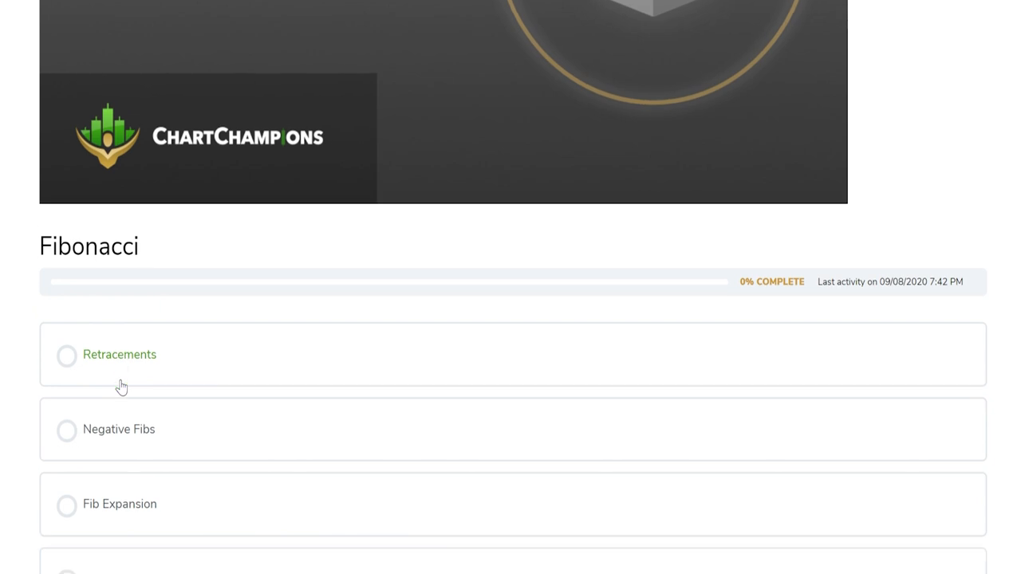
pyautogui.scroll(-3)
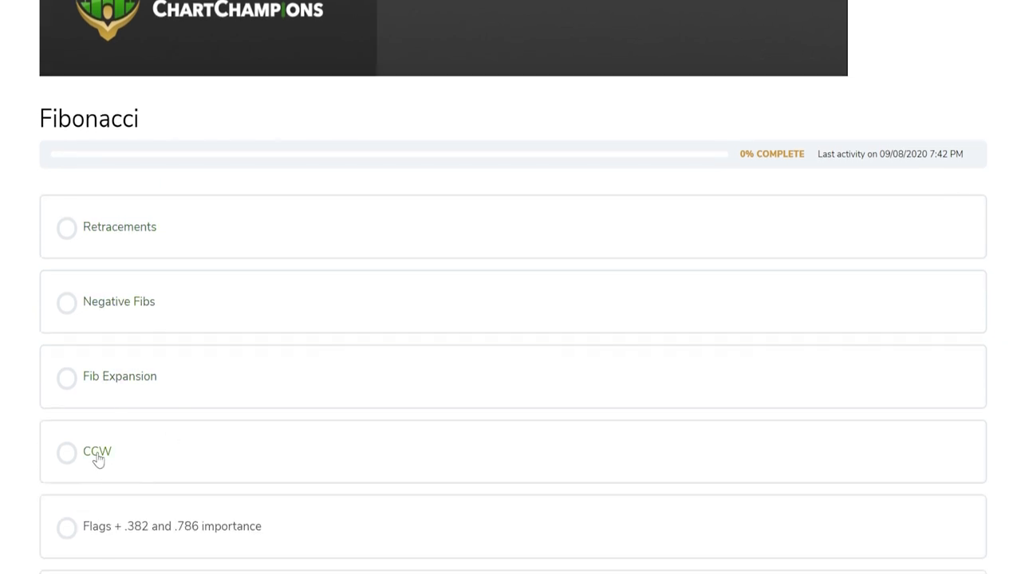
pyautogui.scroll(-3)
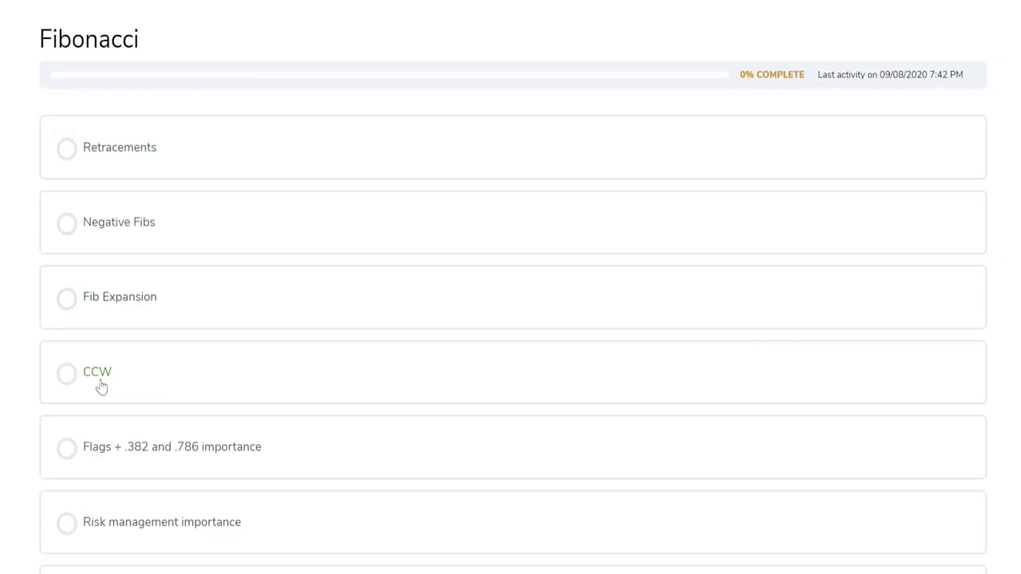
pyautogui.scroll(-3)
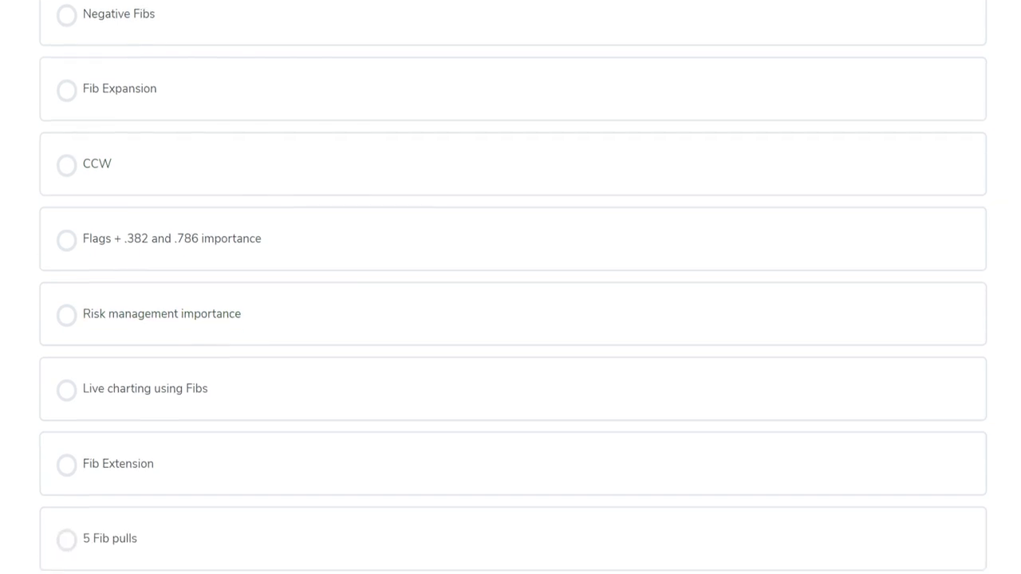
pyautogui.scroll(-3)
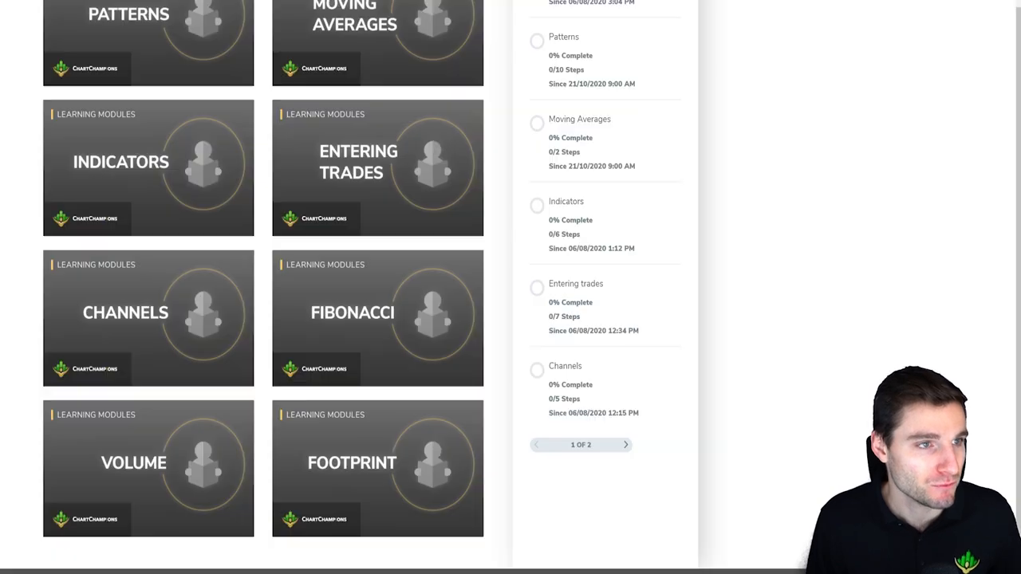
# - Open the Footprint module to show its lessons: Delta, CVD, Imbalances and chart types
pyautogui.click(377, 469)
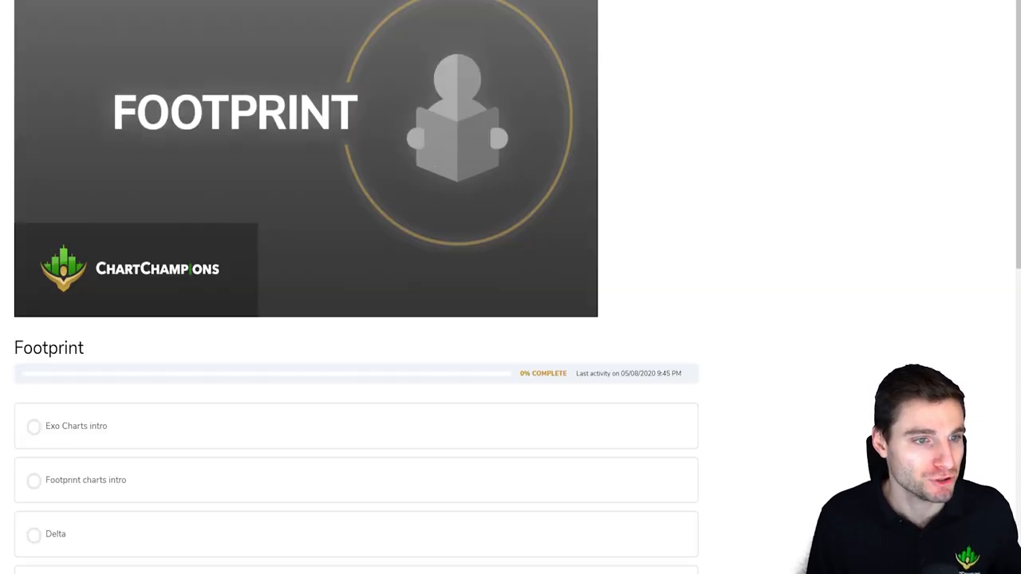
pyautogui.scroll(-3)
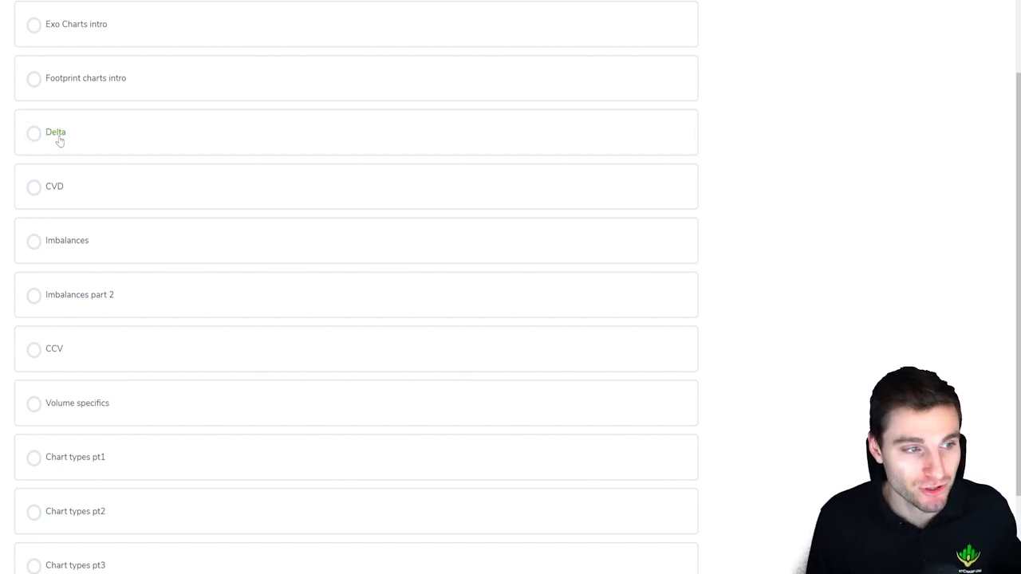
# - Read through the Delta lesson's video and notes on delta clusters
pyautogui.click(54, 131)
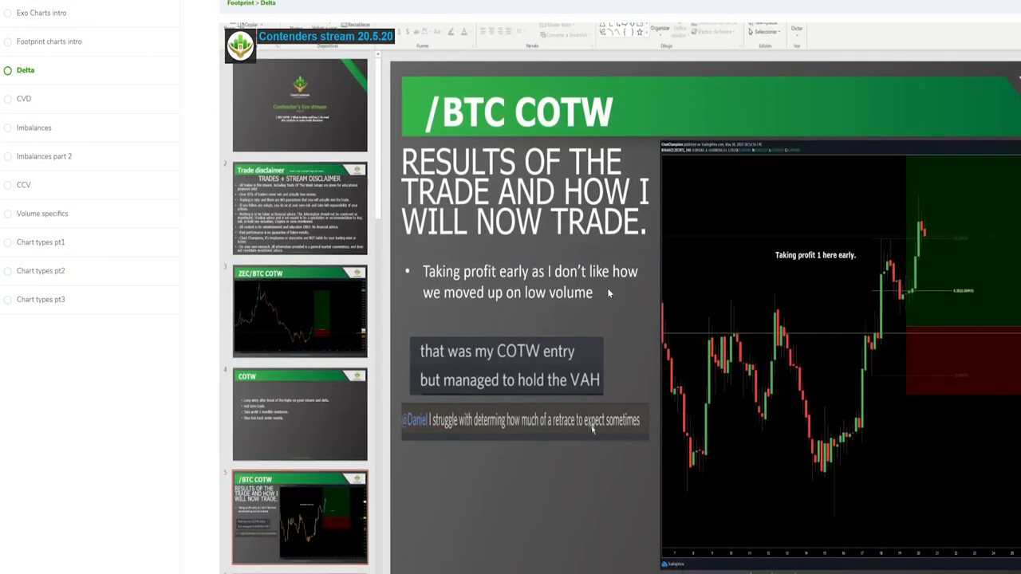
pyautogui.scroll(-3)
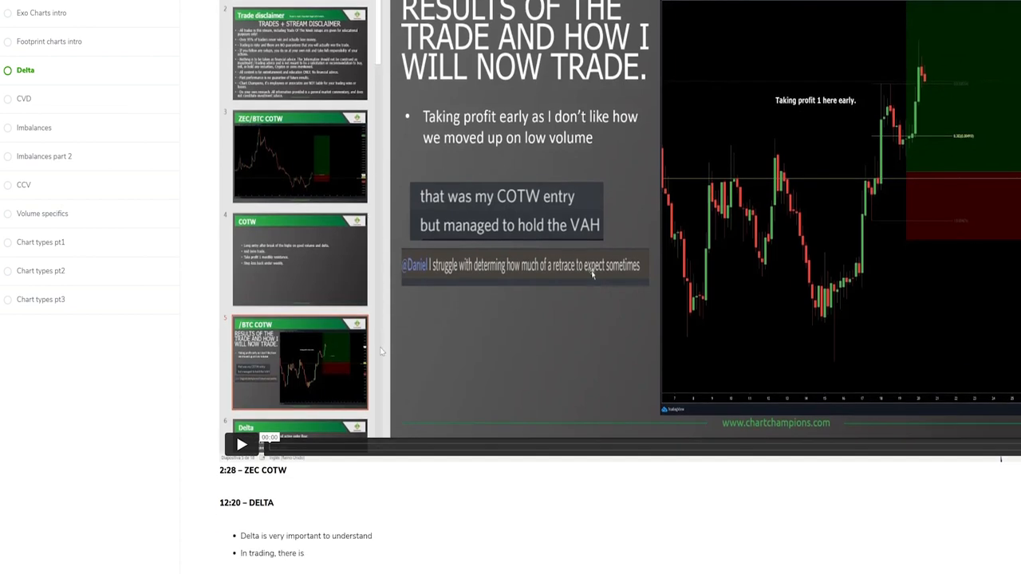
pyautogui.scroll(-3)
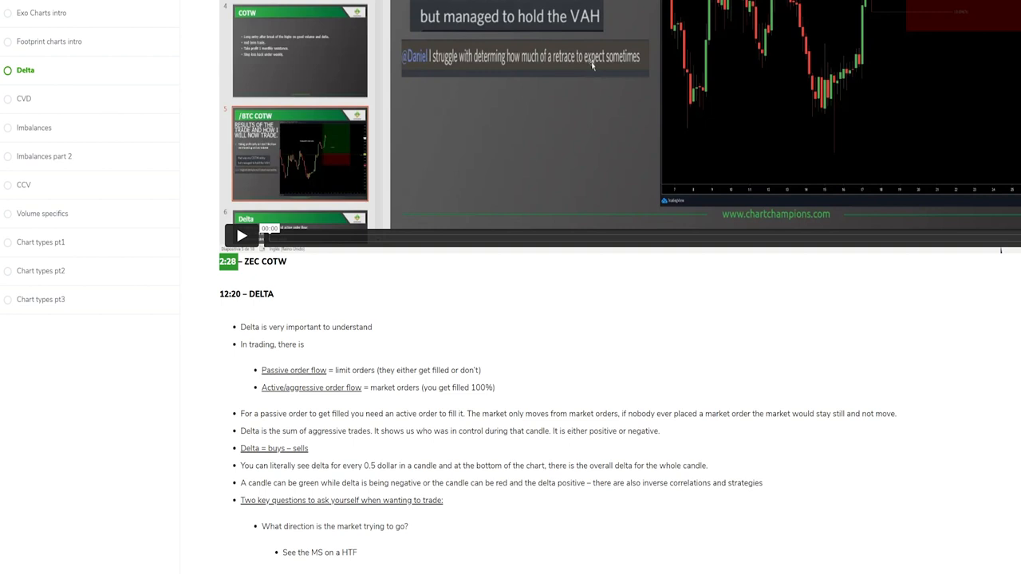
pyautogui.scroll(-3)
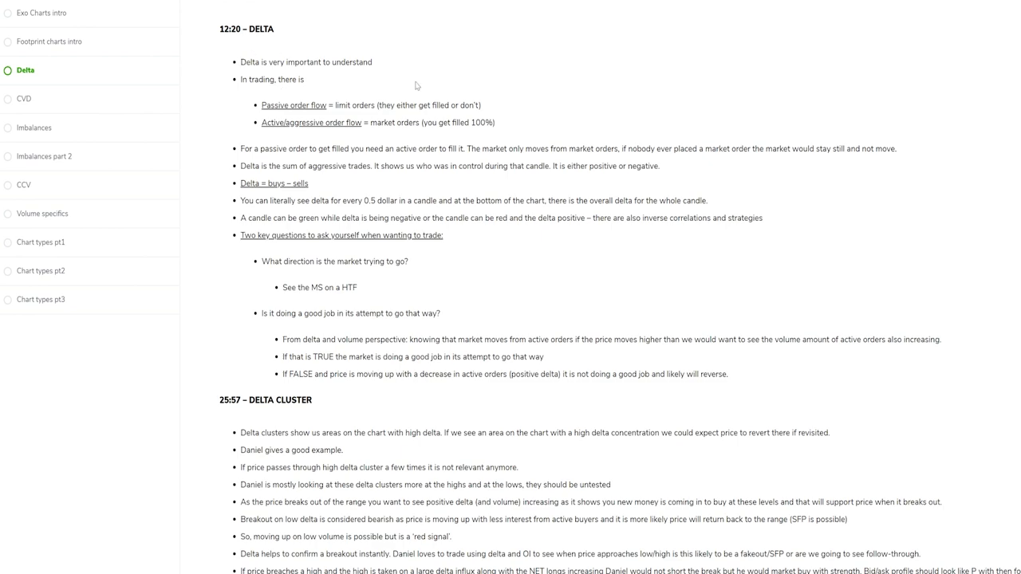
pyautogui.scroll(-3)
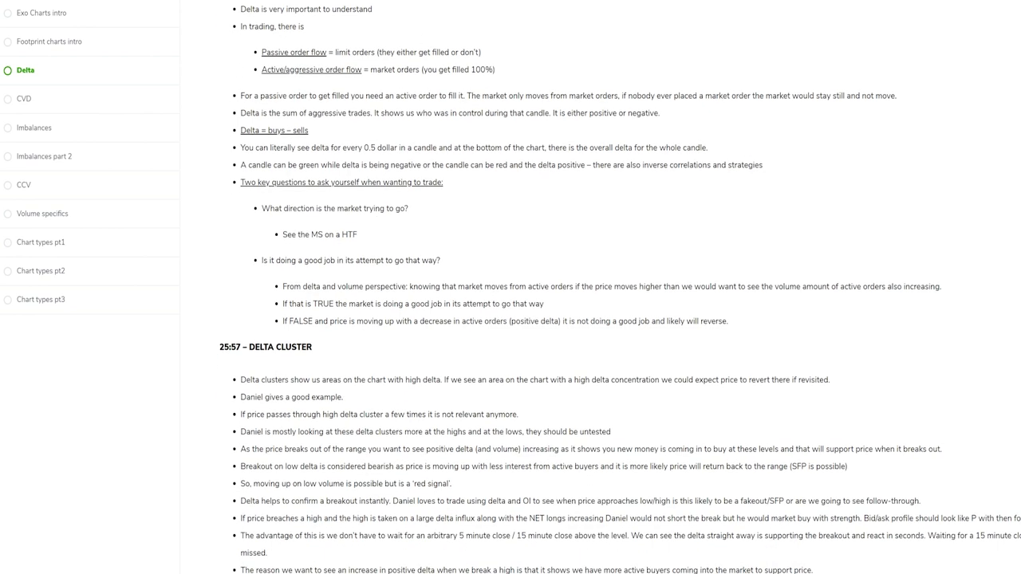
pyautogui.scroll(-3)
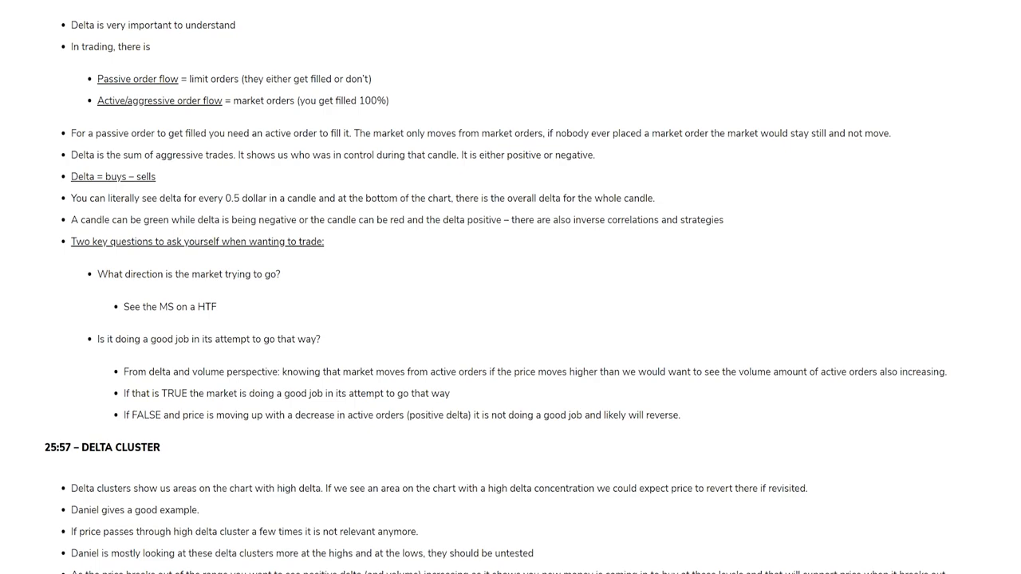
pyautogui.scroll(-3)
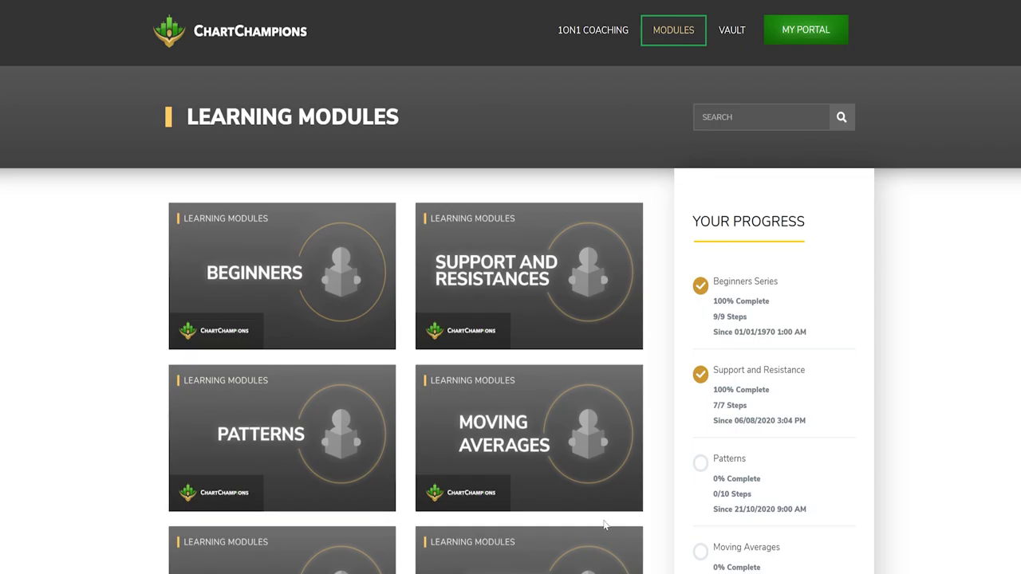
pyautogui.moveTo(954, 466)
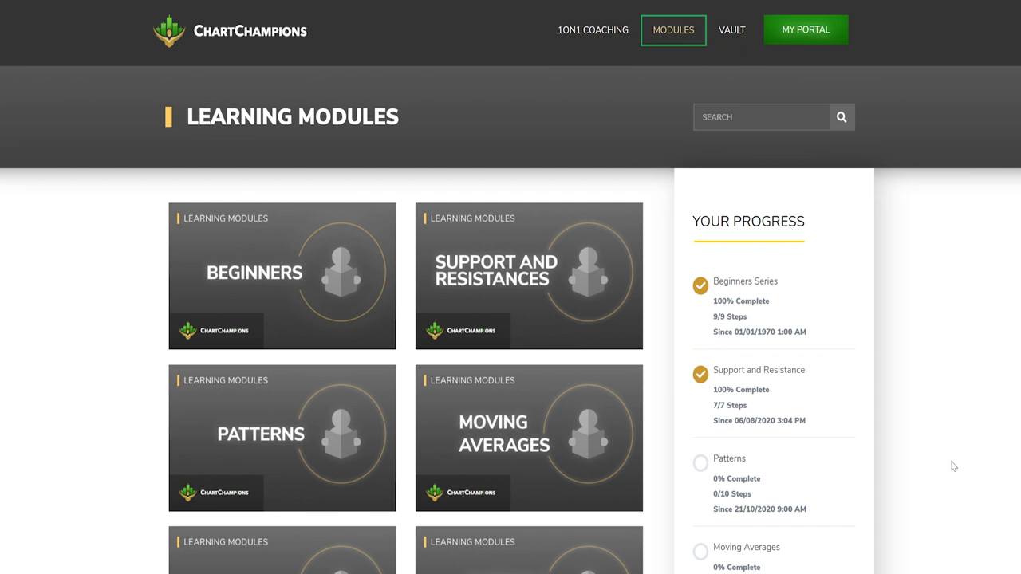
pyautogui.moveTo(966, 440)
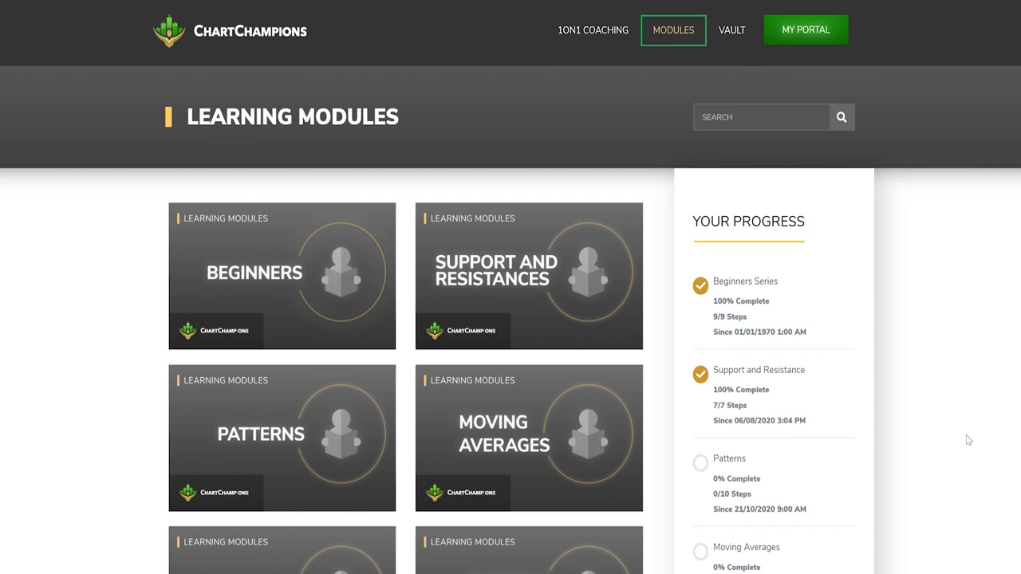
pyautogui.moveTo(967, 431)
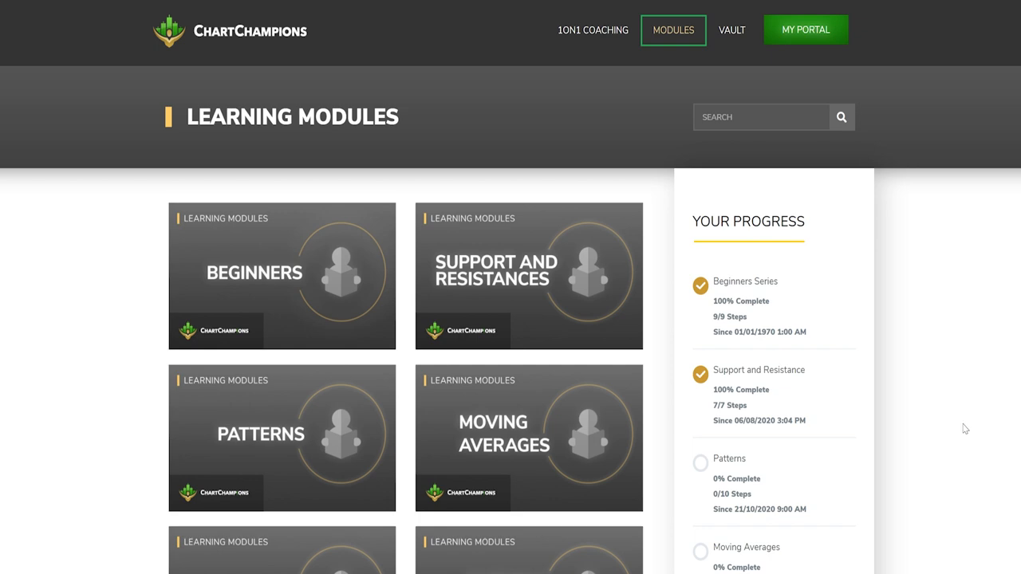
pyautogui.moveTo(836, 453)
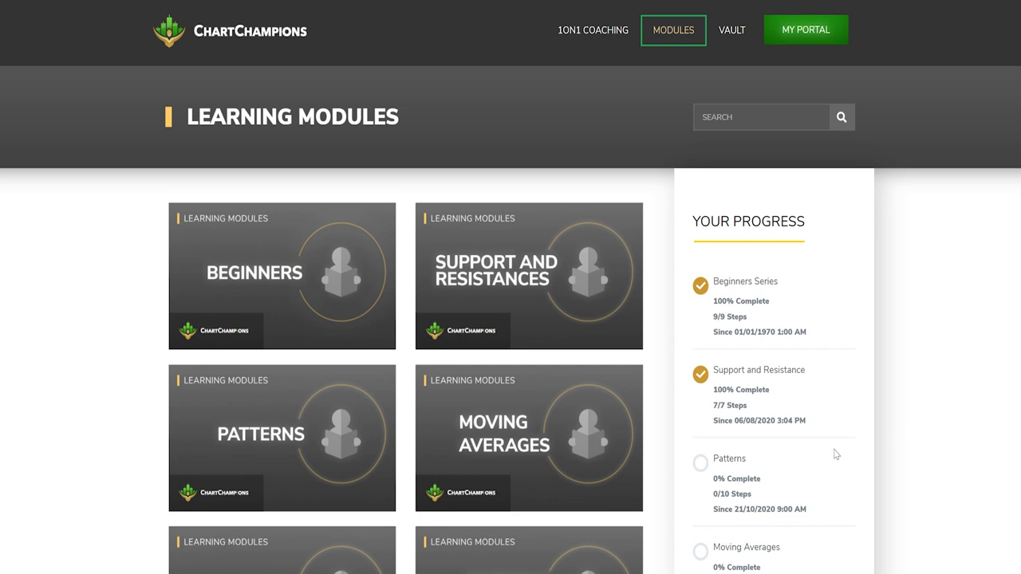
# - View the Cheat Sheets page of pattern topics like Channels and Wedges, then return to the portal home
pyautogui.click(806, 29)
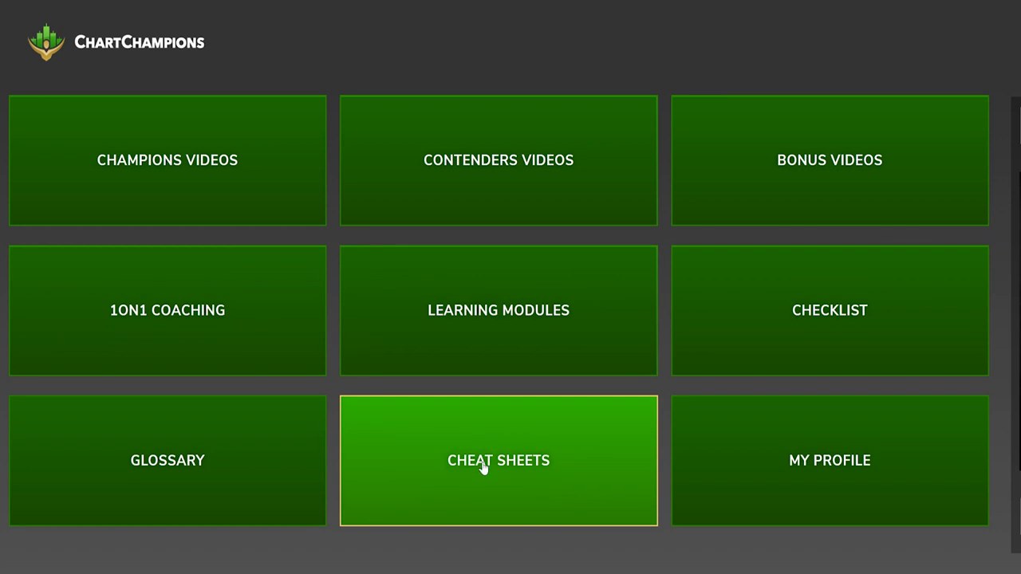
pyautogui.click(498, 459)
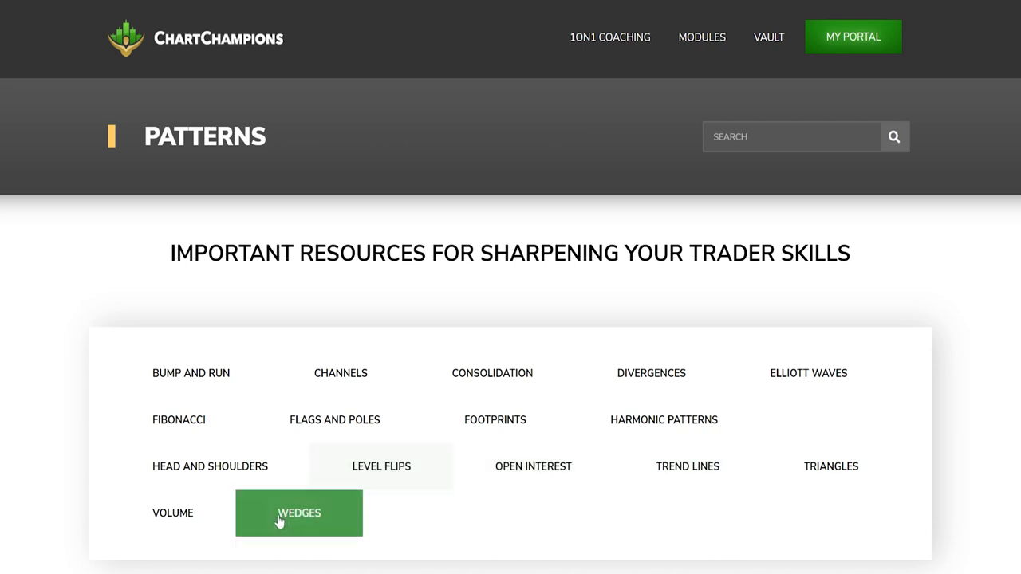
pyautogui.moveTo(341, 373)
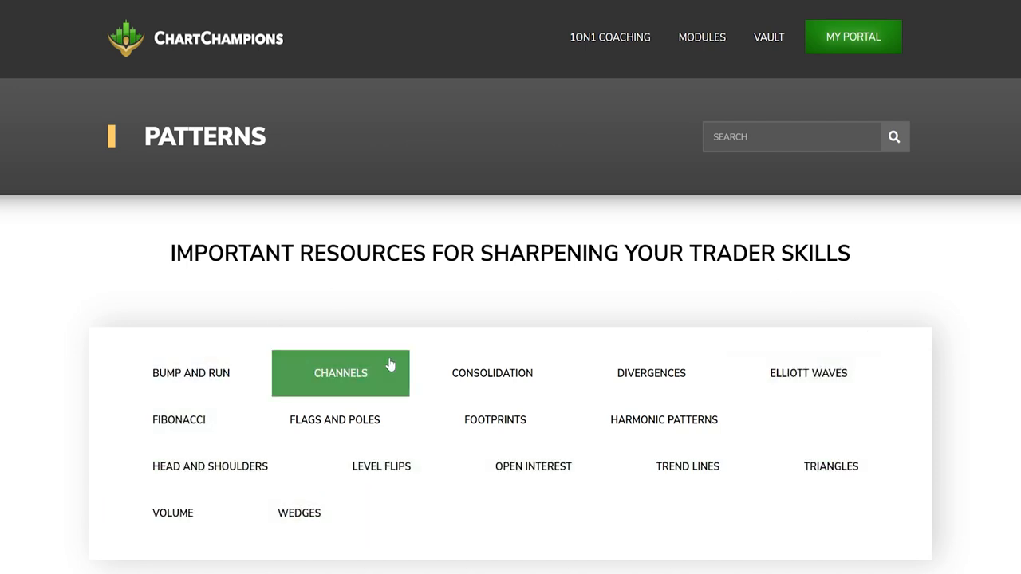
pyautogui.click(851, 37)
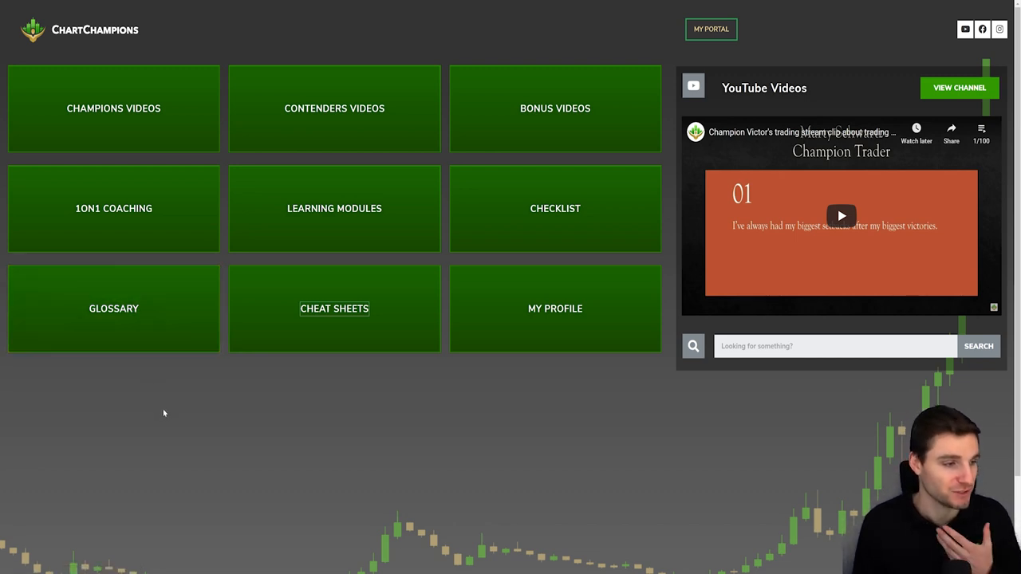
# - Browse the glossary and read the Consolidation, Delta and Downtrend definitions
pyautogui.click(113, 310)
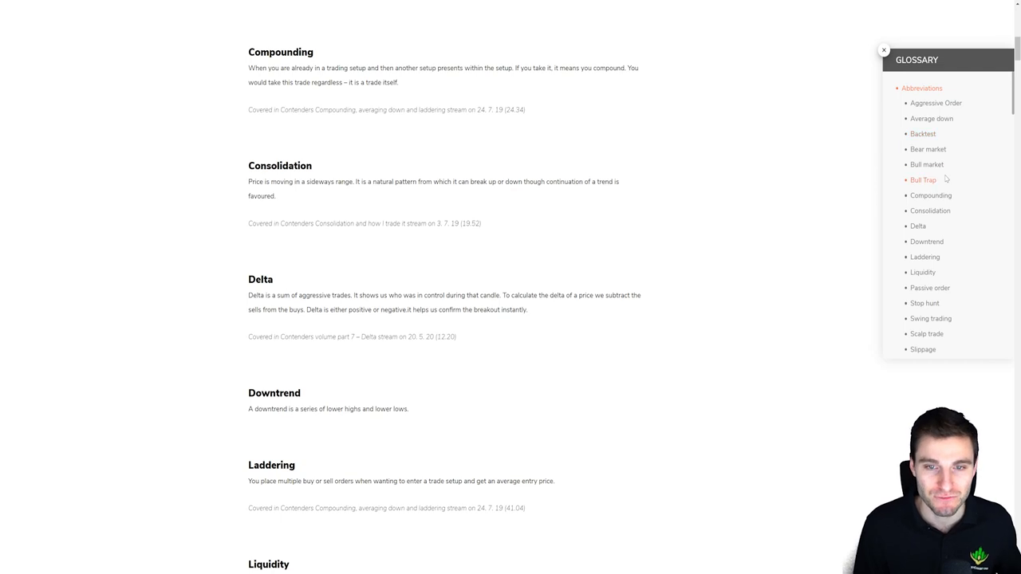
pyautogui.scroll(-3)
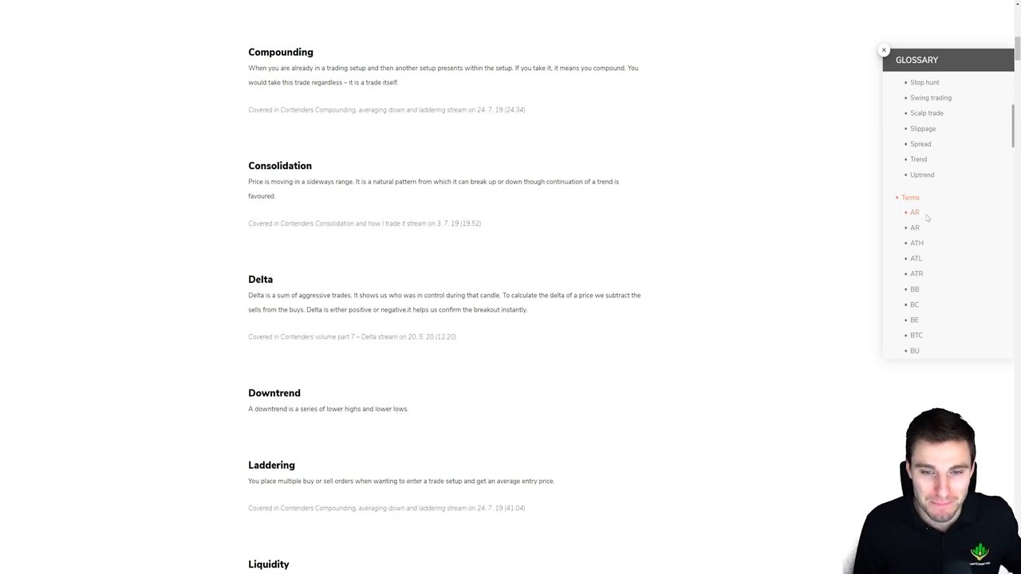
pyautogui.scroll(-3)
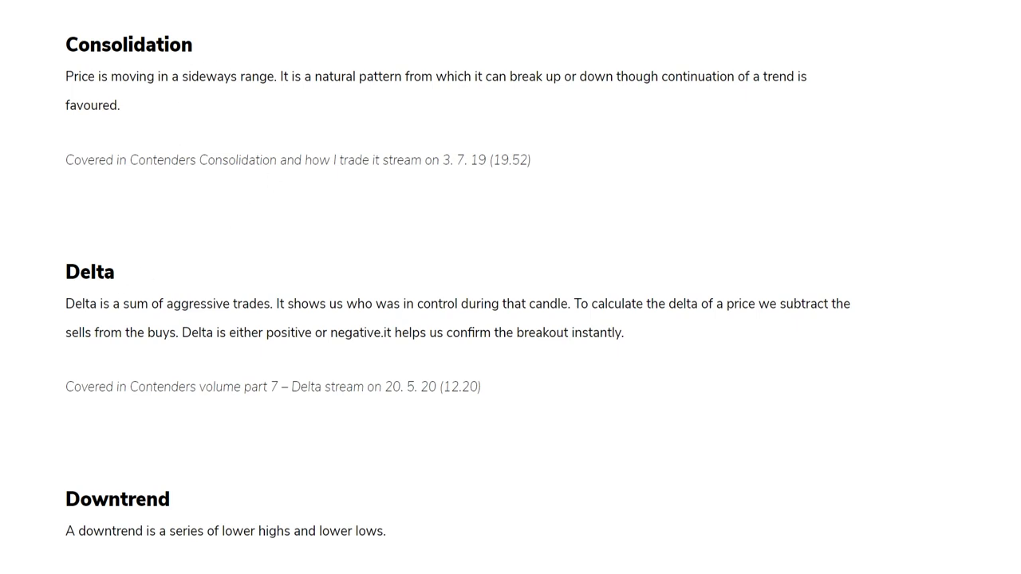
pyautogui.doubleClick(90, 271)
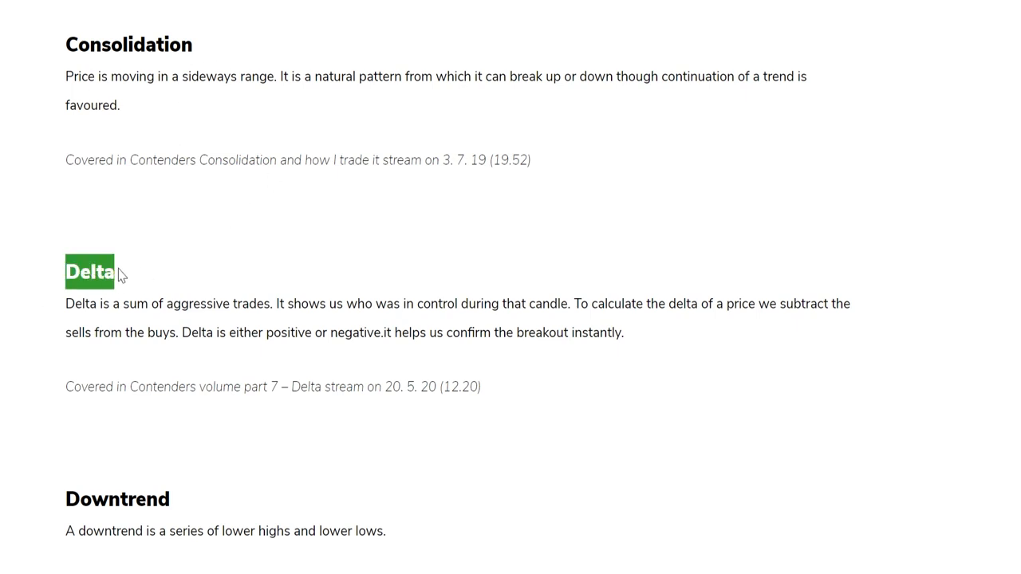
pyautogui.click(90, 271)
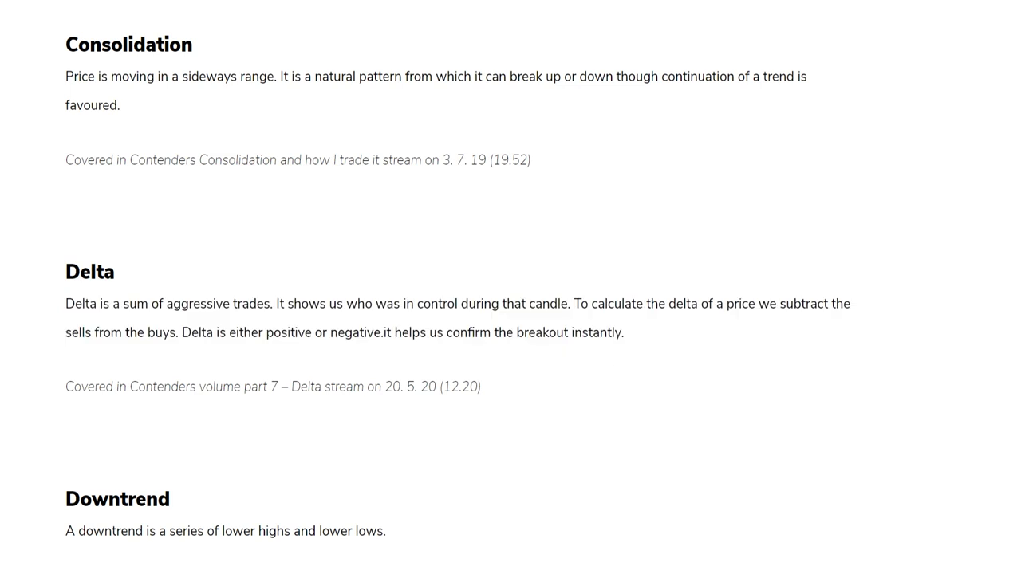
pyautogui.doubleClick(389, 388)
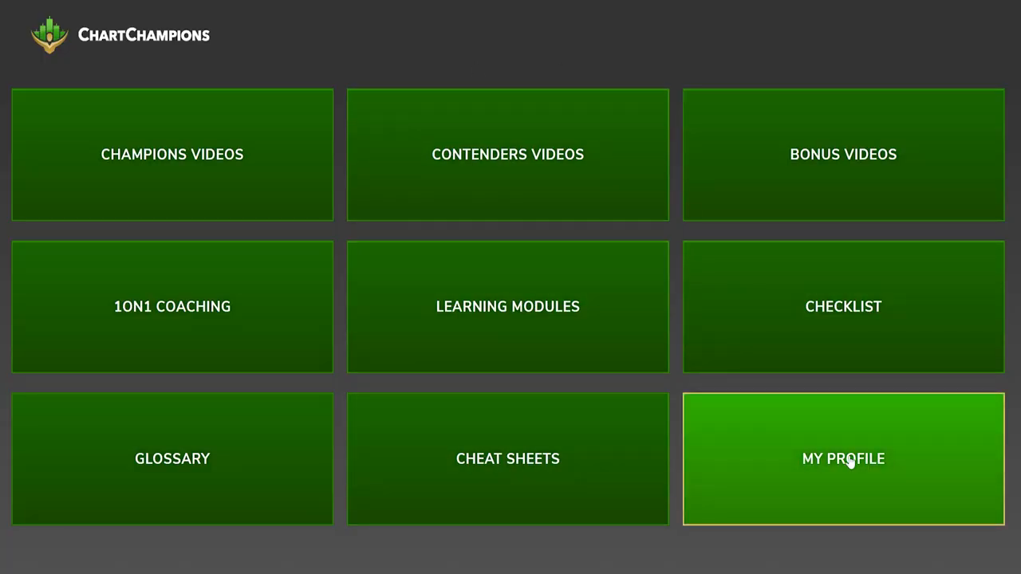
# - From My Profile's Membership Account page, start Connect to Discord
pyautogui.click(842, 460)
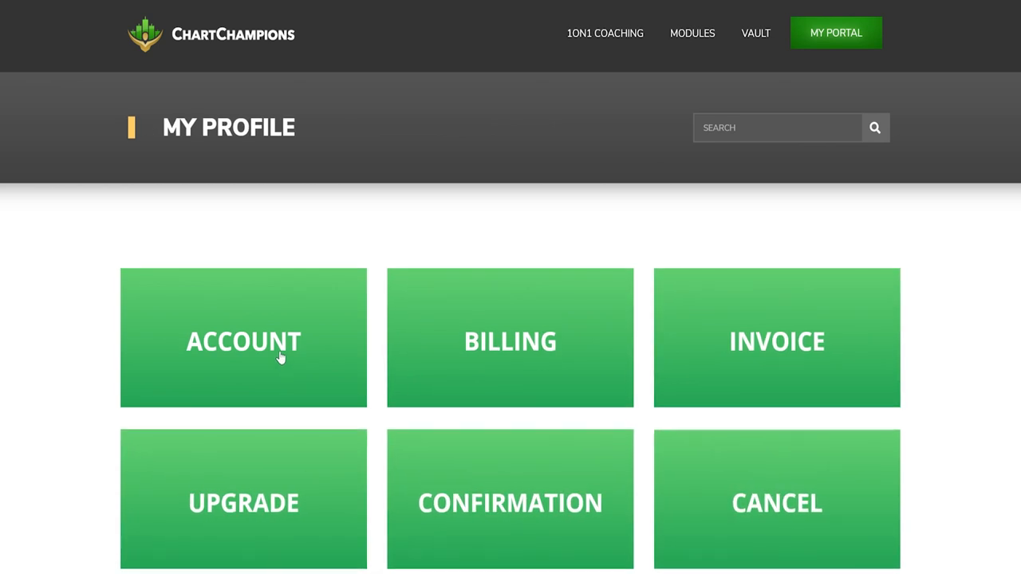
pyautogui.moveTo(276, 375)
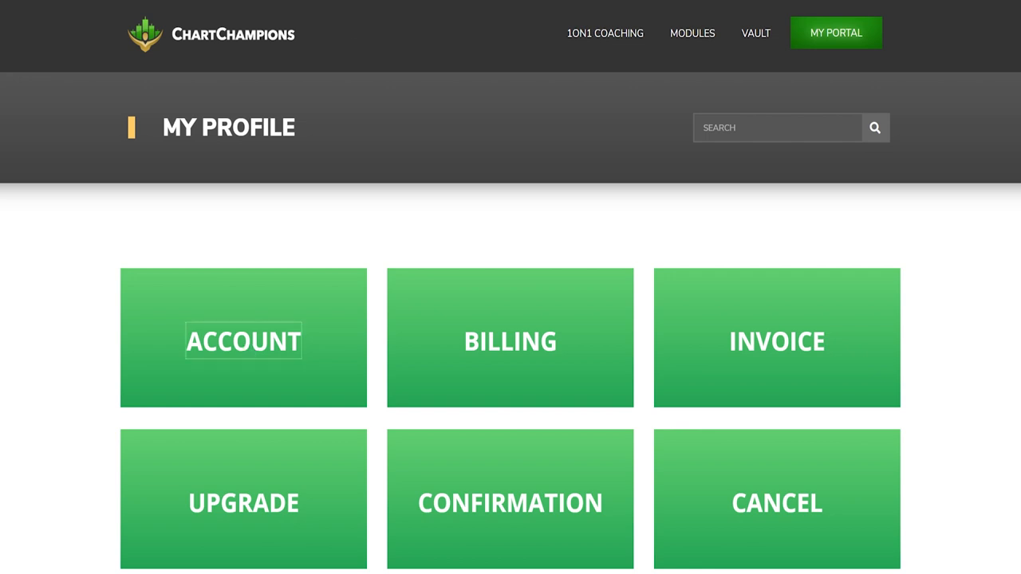
pyautogui.click(243, 342)
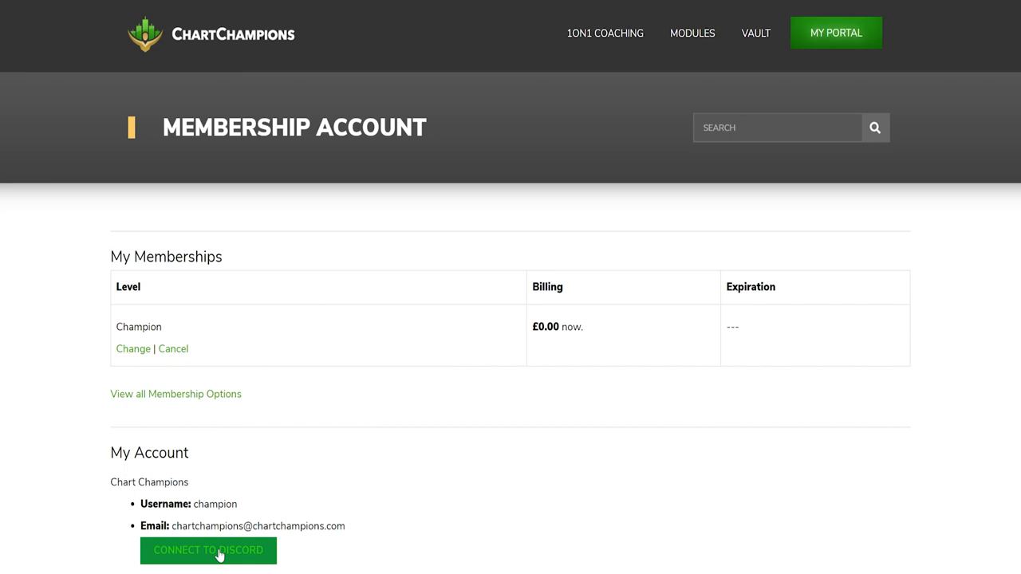
pyautogui.click(207, 549)
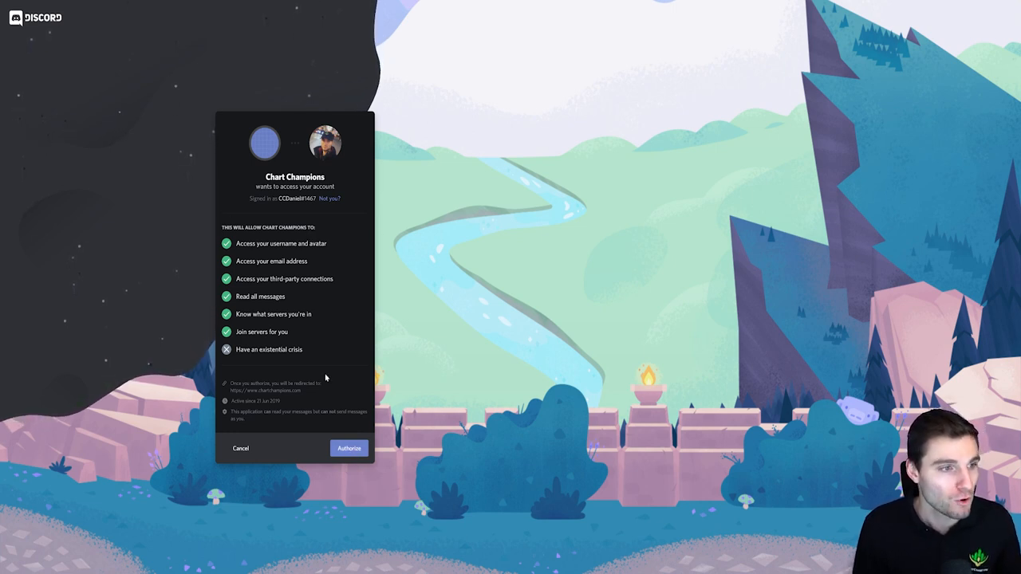
# - Authorize Chart Champions in Discord and land in the server's bitcoin channel
pyautogui.click(348, 449)
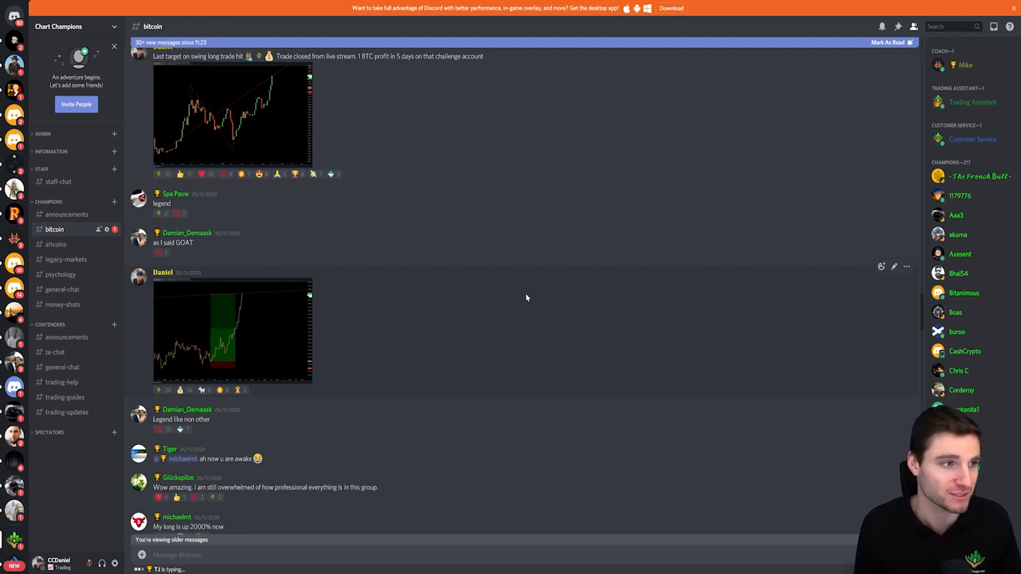
pyautogui.moveTo(478, 274)
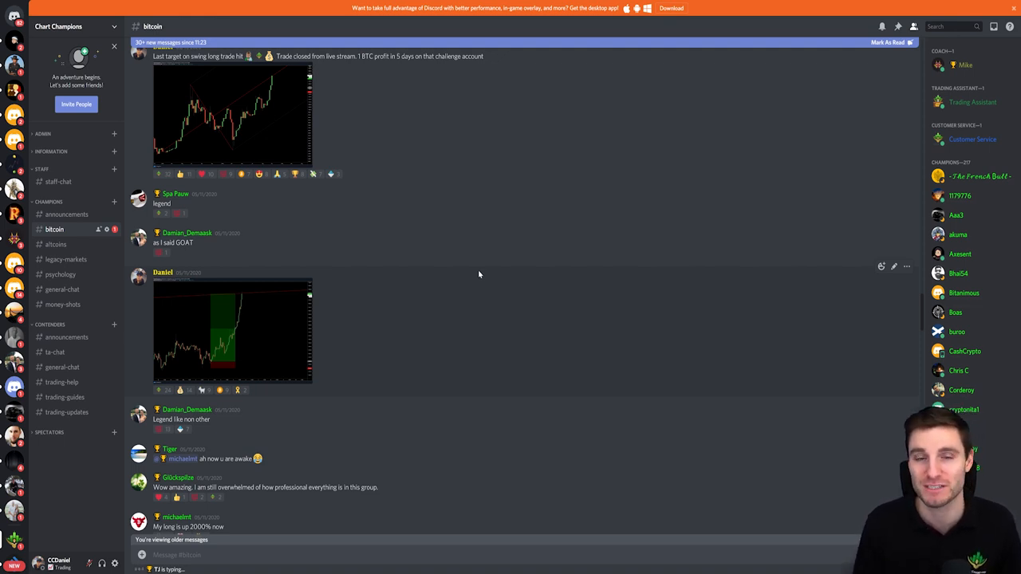
pyautogui.click(231, 328)
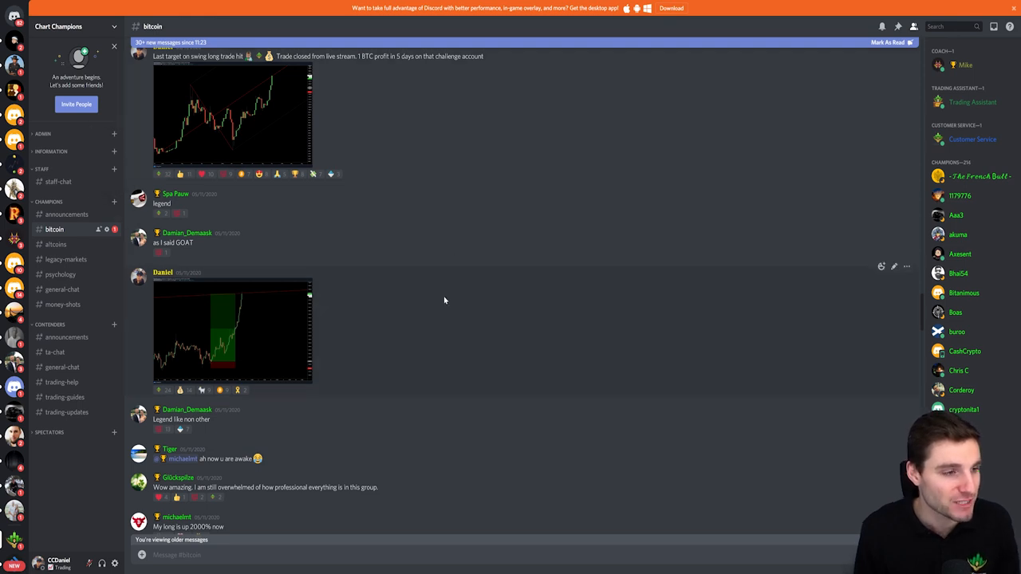
pyautogui.moveTo(367, 261)
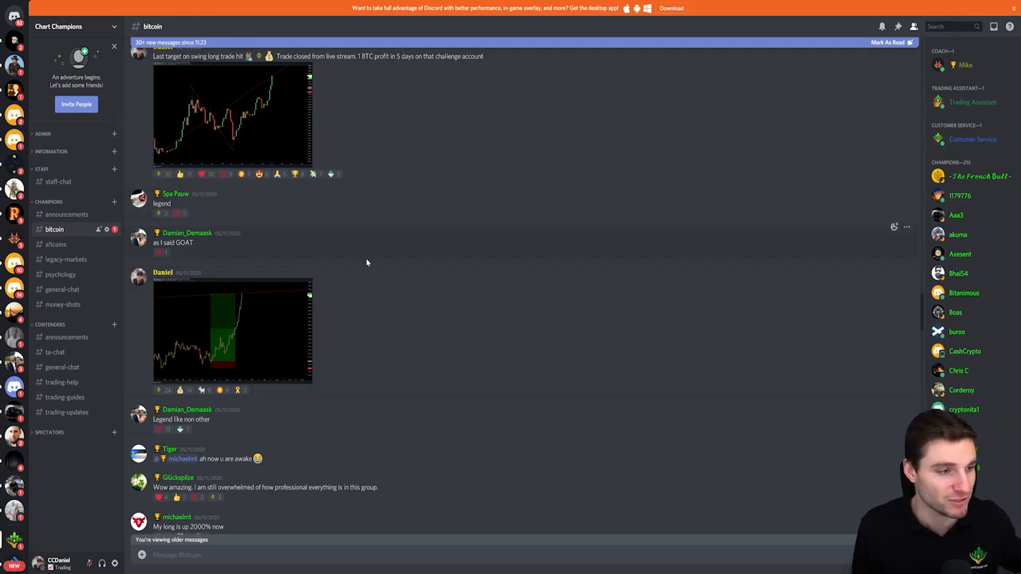
pyautogui.moveTo(332, 150)
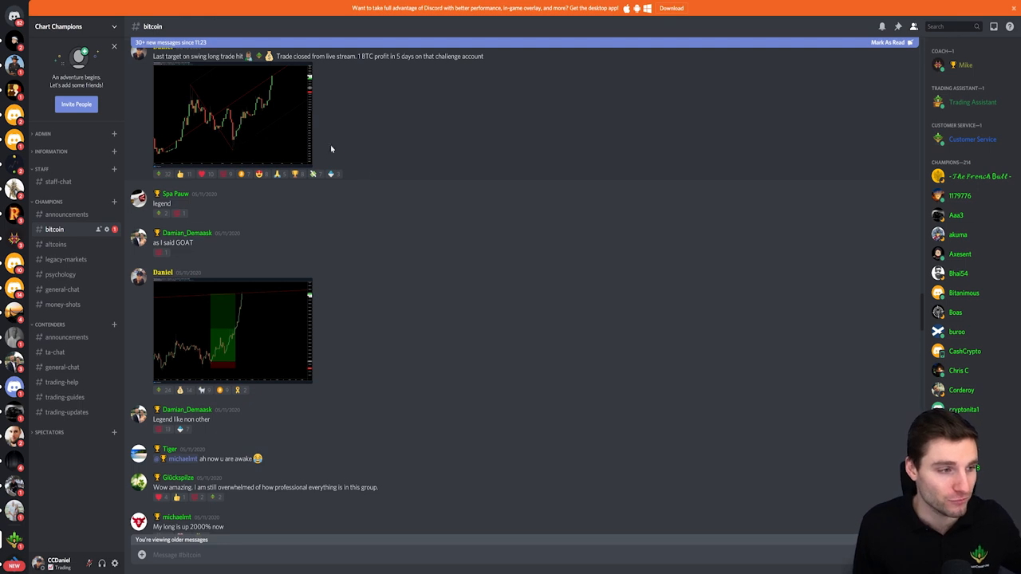
pyautogui.moveTo(526, 343)
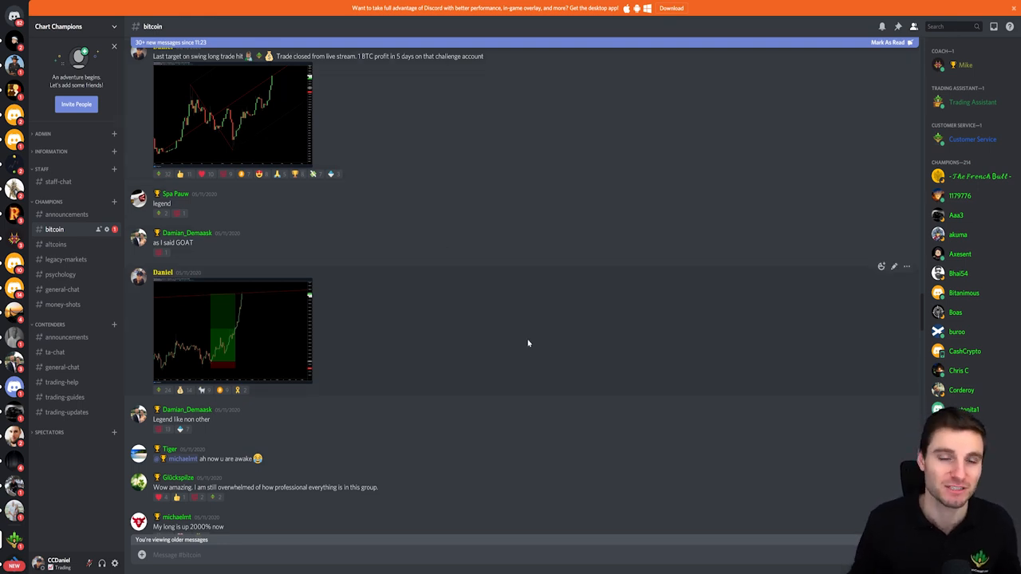